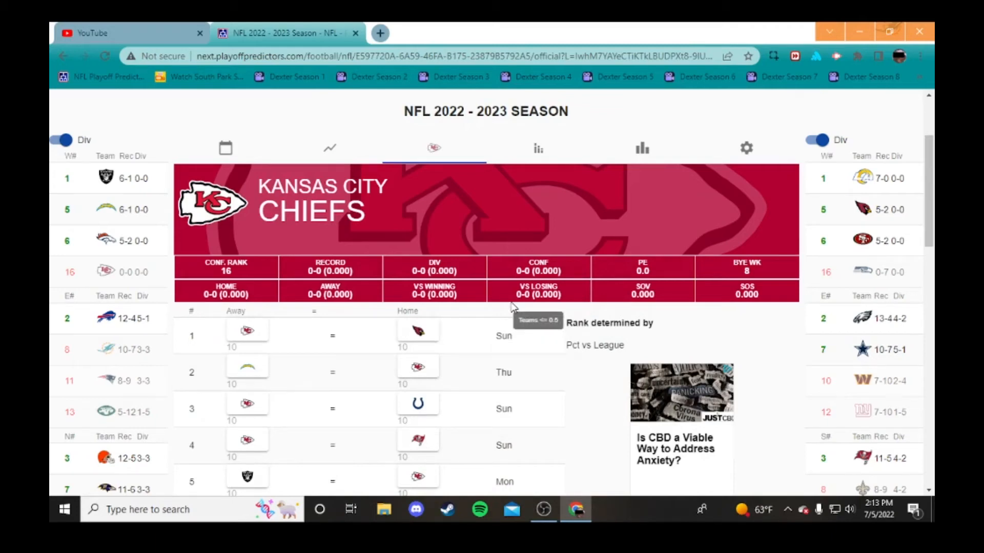
{"action": "mouse_move", "coordinate": [871, 149]}
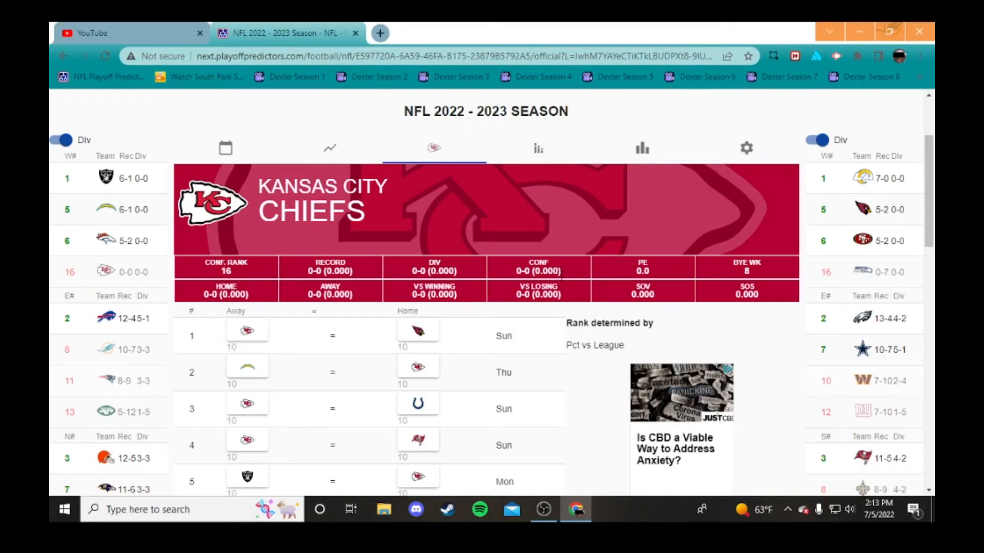
Pick the Chiefs to win week 1 and to beat the Chargers in week 2.
{"action": "scroll", "scroll_direction": "down", "scroll_amount": 3}
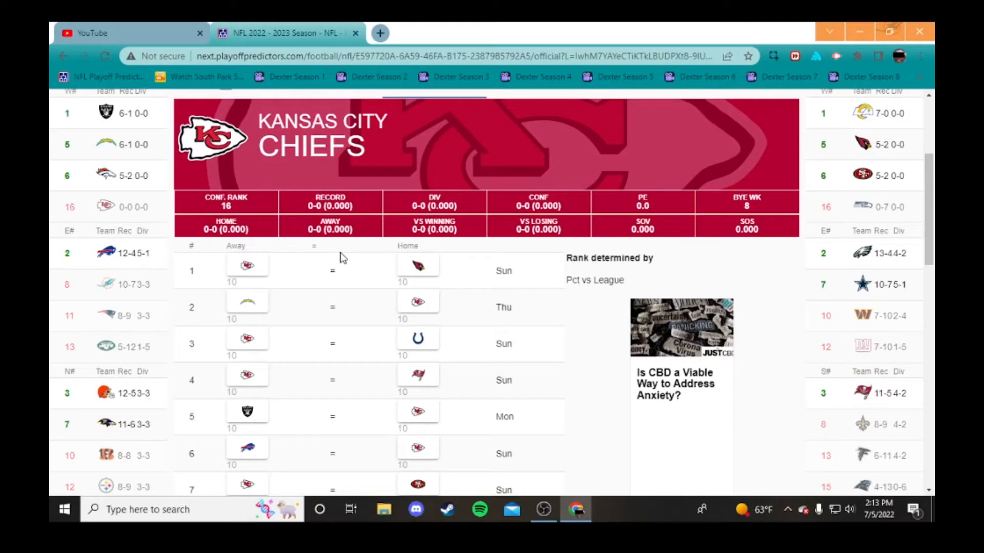
{"action": "mouse_move", "coordinate": [387, 245]}
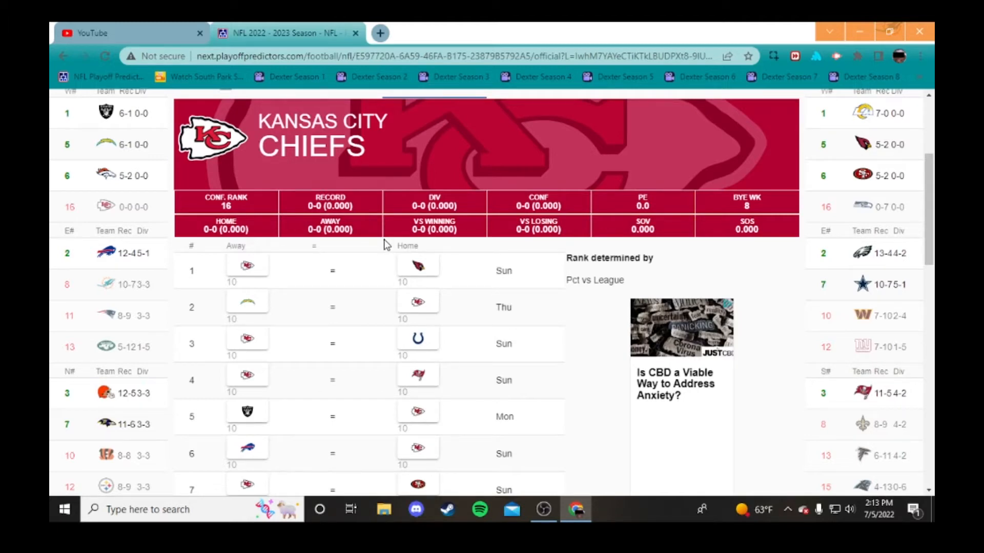
{"action": "scroll", "scroll_direction": "down", "scroll_amount": 3}
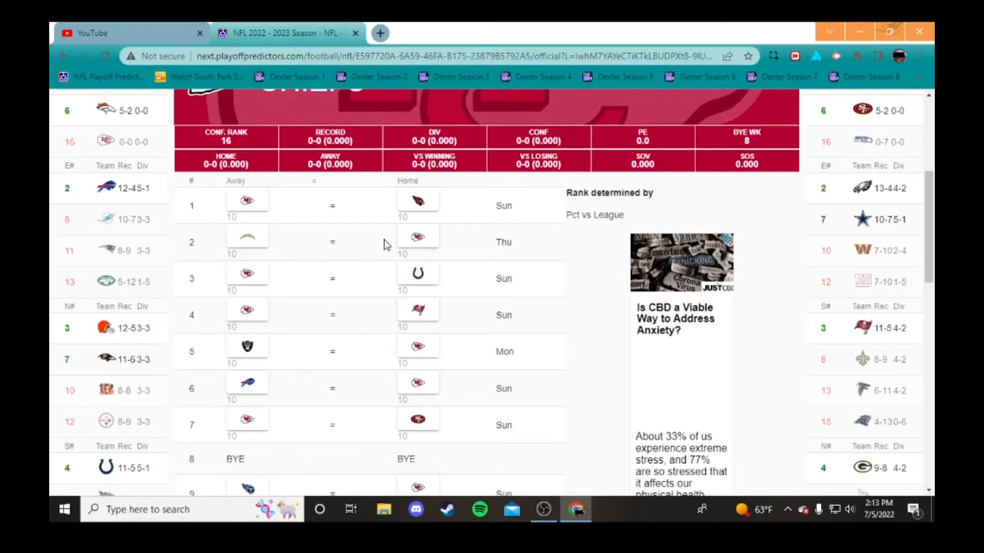
{"action": "left_click", "coordinate": [247, 199]}
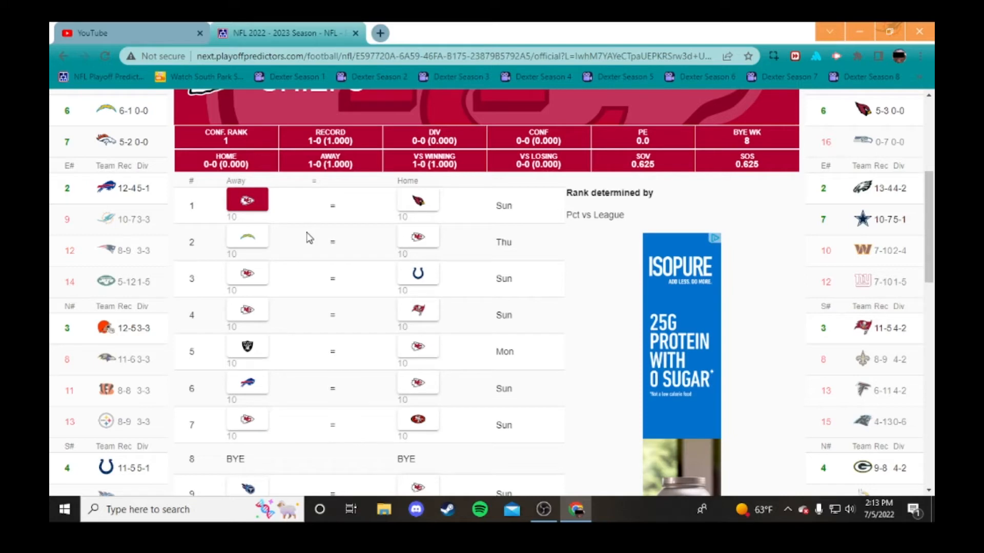
{"action": "mouse_move", "coordinate": [321, 229]}
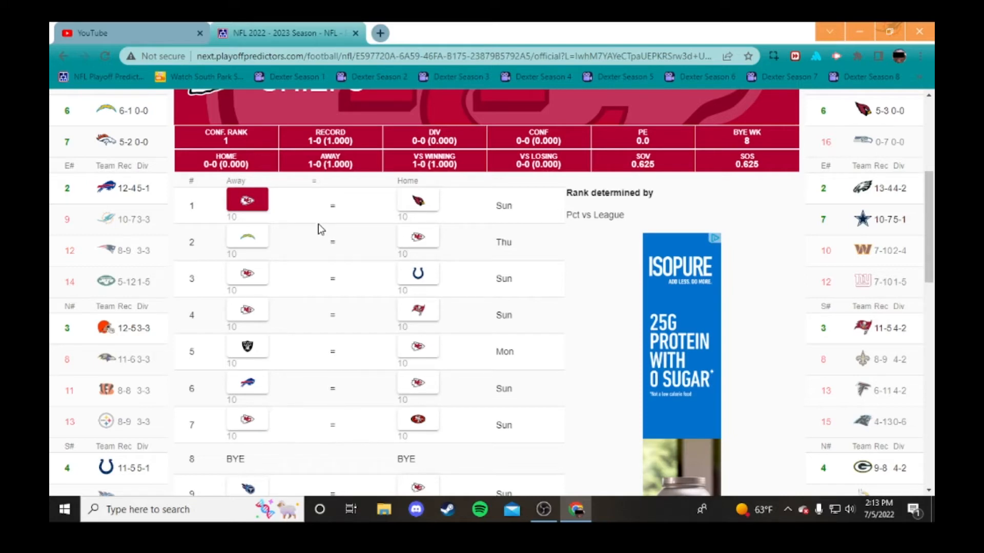
{"action": "left_click", "coordinate": [418, 236]}
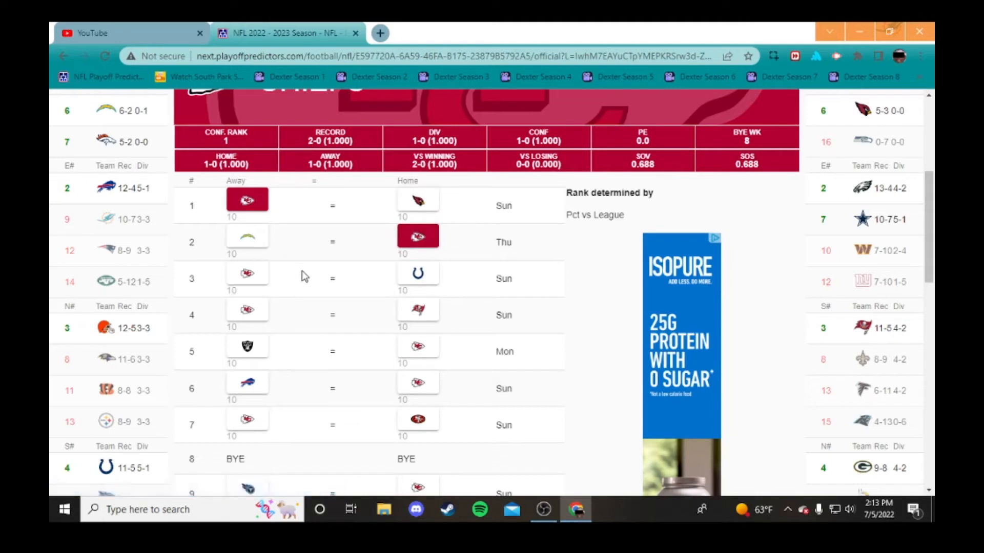
Pick the Colts to win week 3 and the Raiders to win week 5 over the Chiefs.
{"action": "left_click", "coordinate": [417, 273]}
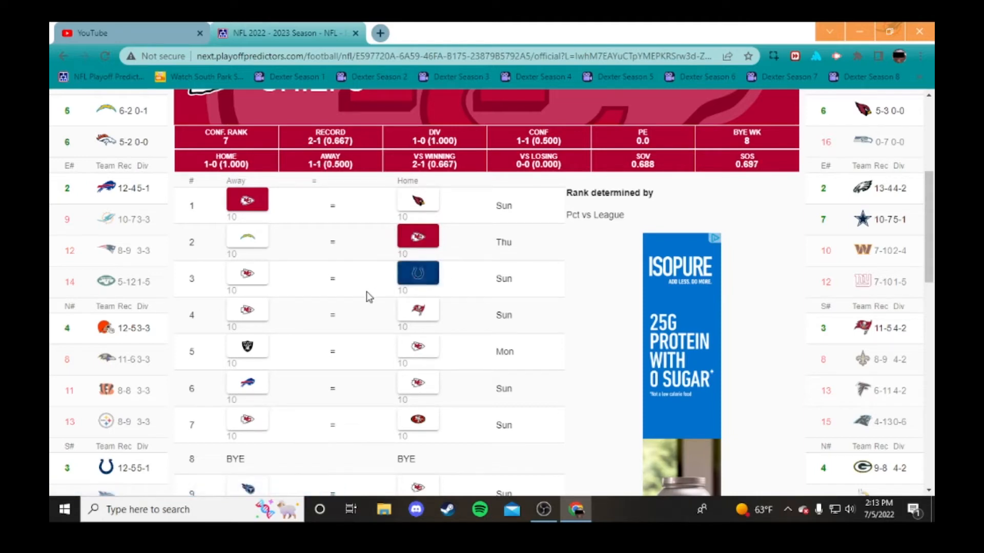
{"action": "scroll", "scroll_direction": "down", "scroll_amount": 3}
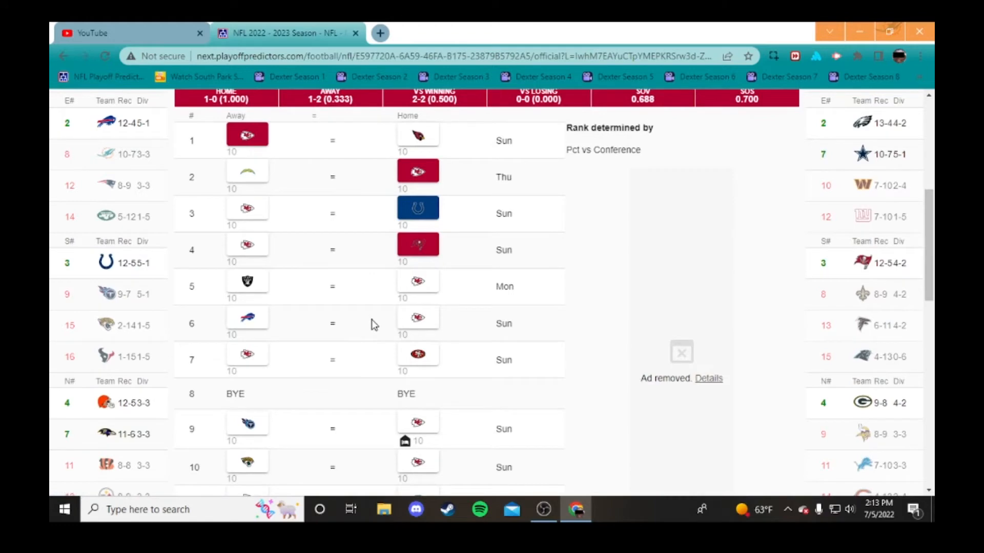
{"action": "left_click", "coordinate": [247, 286]}
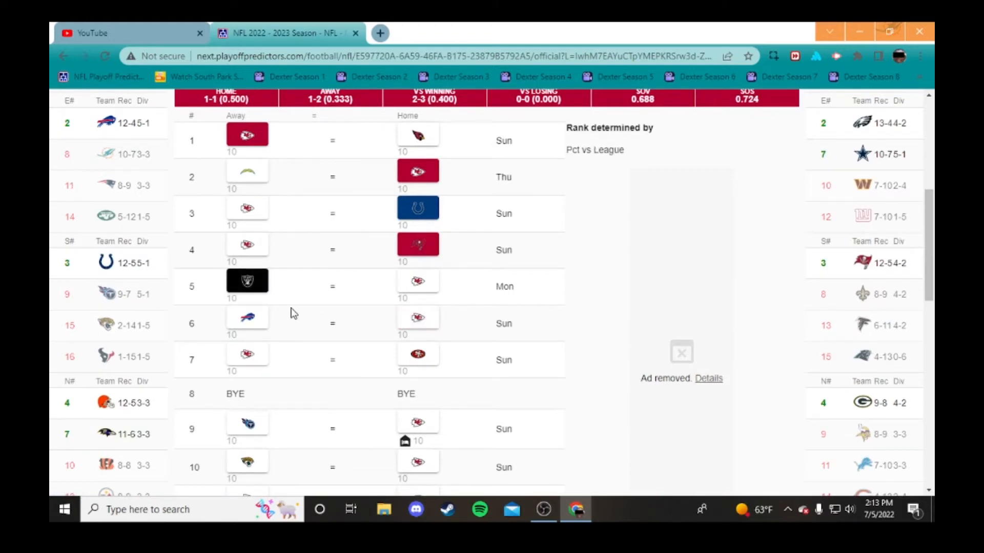
Pick the 49ers to beat the Chiefs in week 7, then move through the following weeks.
{"action": "scroll", "scroll_direction": "down", "scroll_amount": 3}
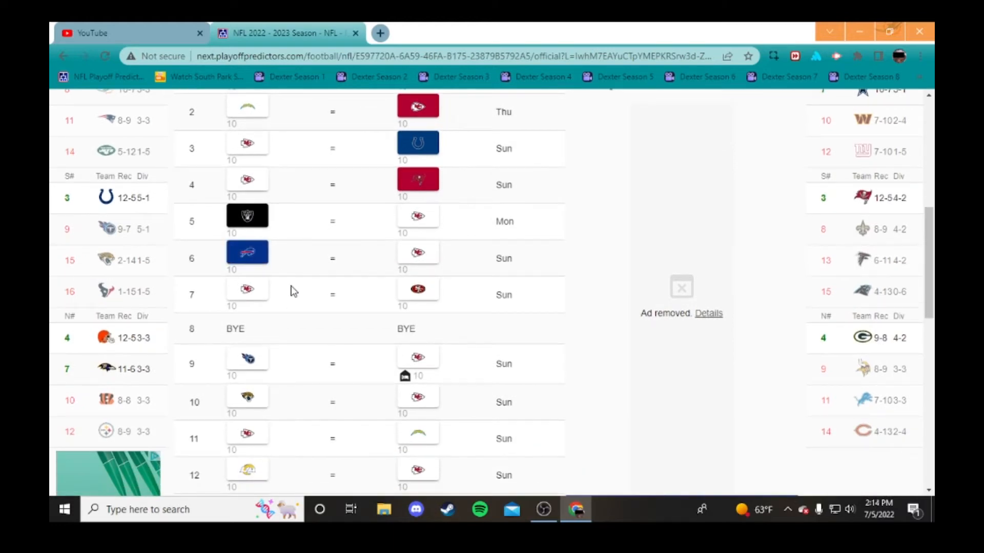
{"action": "left_click", "coordinate": [418, 289]}
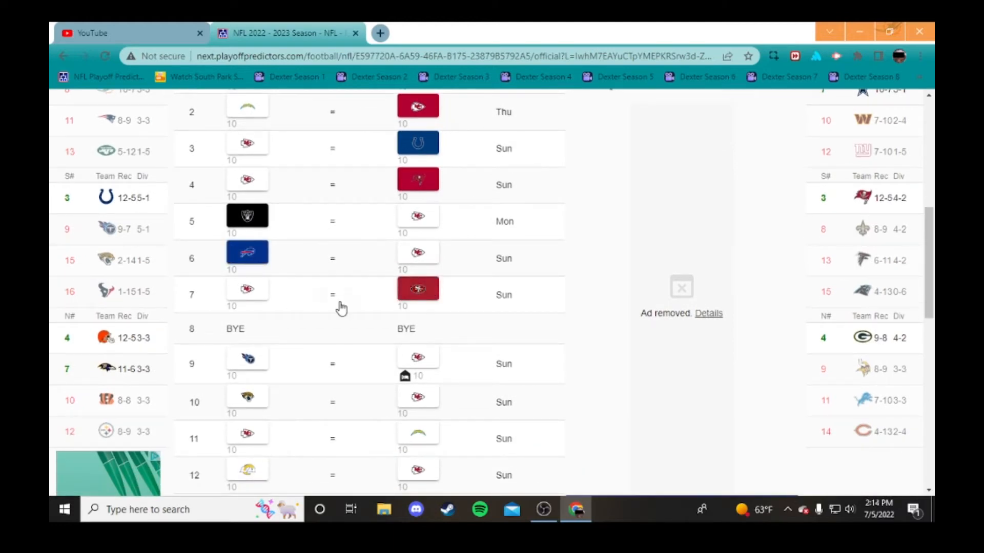
{"action": "scroll", "scroll_direction": "down", "scroll_amount": 3}
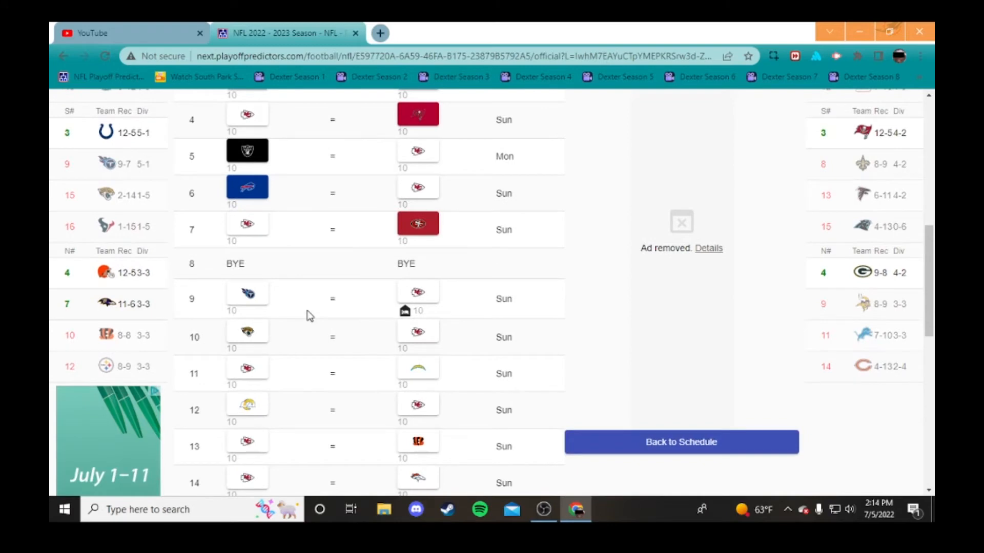
{"action": "mouse_move", "coordinate": [284, 308]}
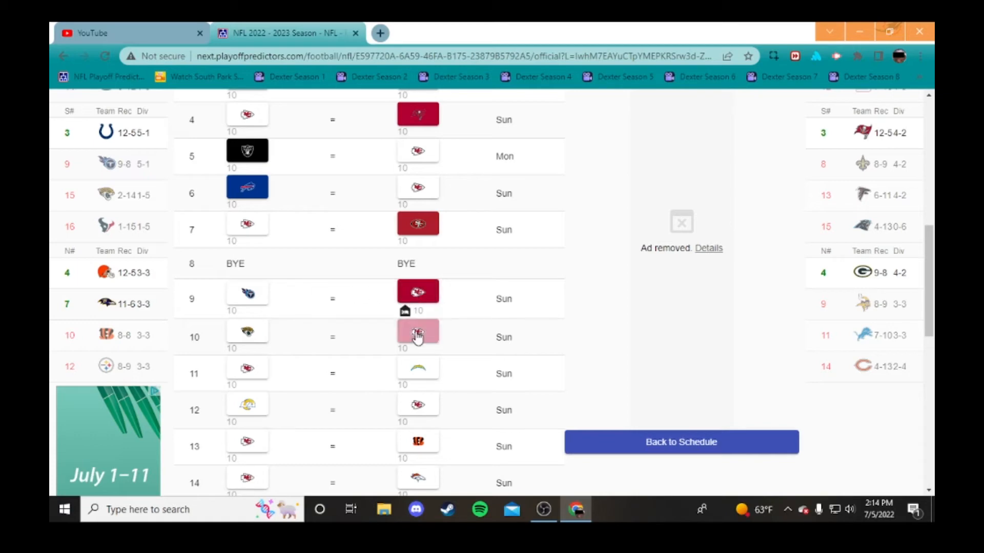
{"action": "scroll", "scroll_direction": "down", "scroll_amount": 3}
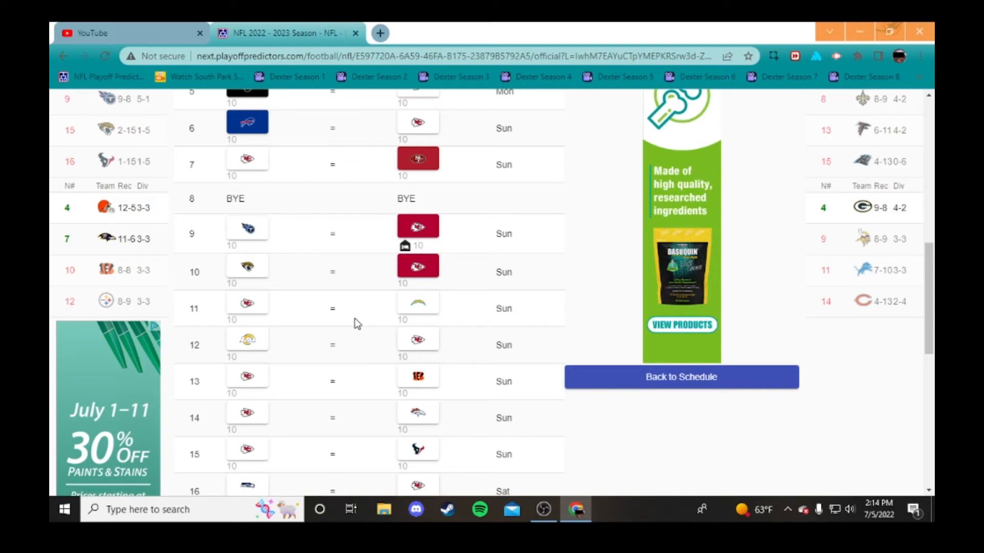
{"action": "scroll", "scroll_direction": "up", "scroll_amount": 3}
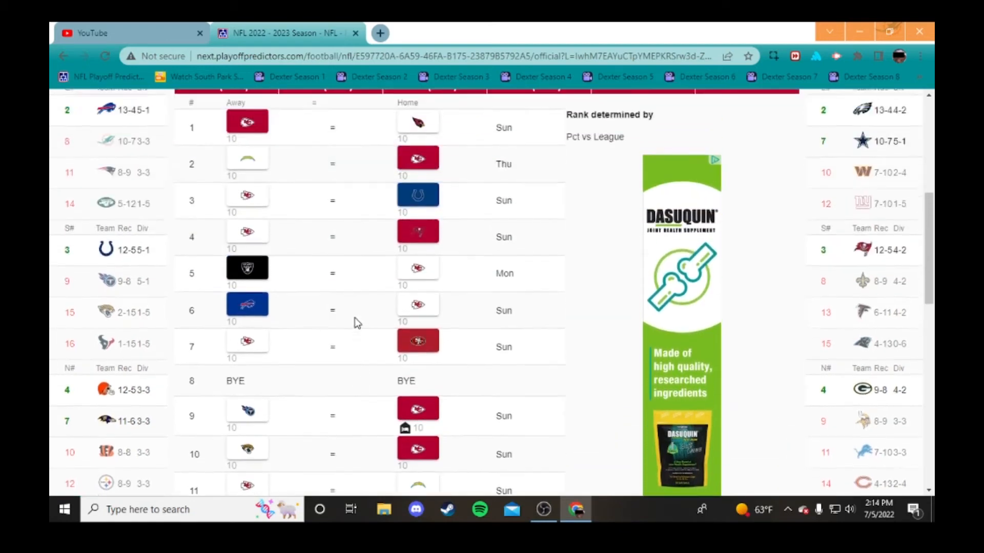
Pick the Bengals to win week 13 and the Broncos to win week 14 over the Chiefs.
{"action": "scroll", "scroll_direction": "down", "scroll_amount": 3}
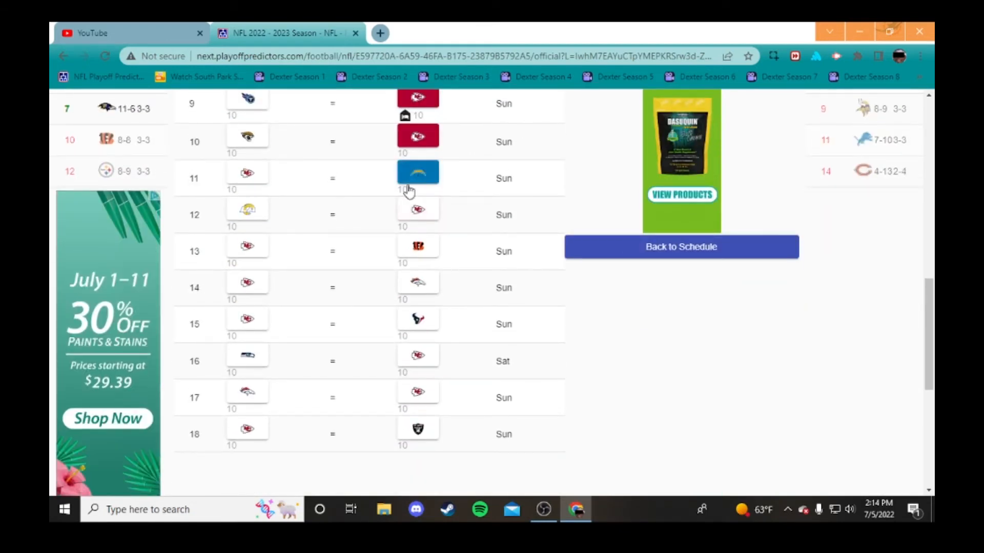
{"action": "scroll", "scroll_direction": "up", "scroll_amount": 3}
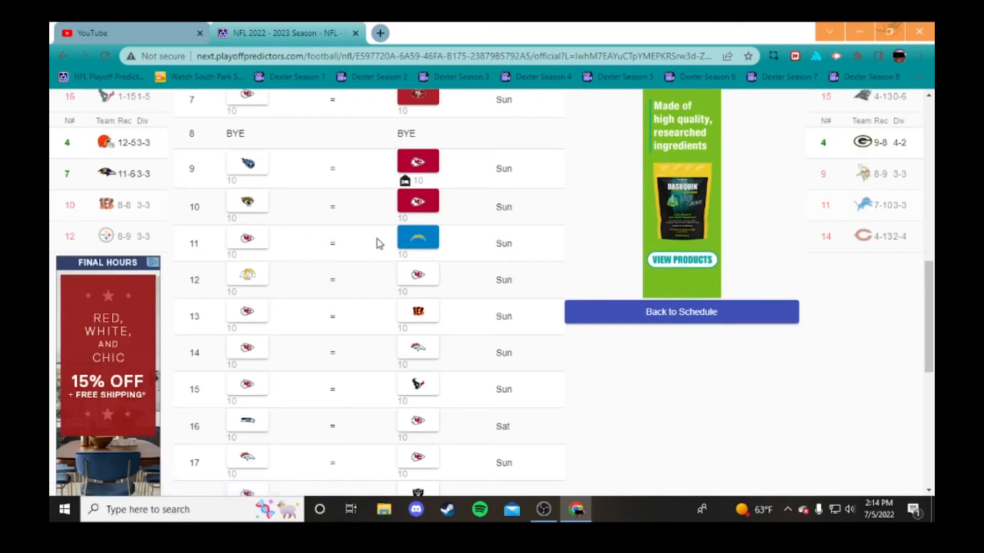
{"action": "mouse_move", "coordinate": [363, 251]}
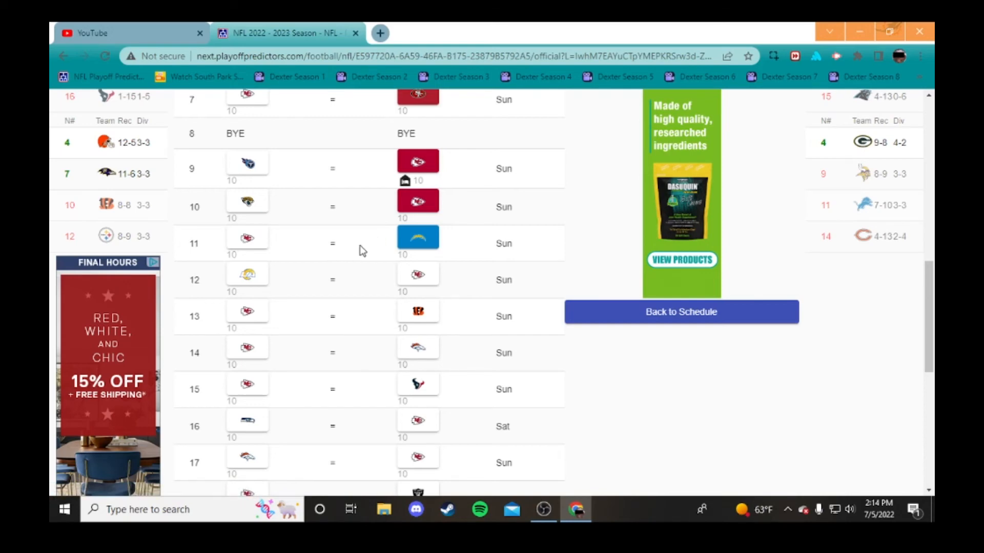
{"action": "scroll", "scroll_direction": "down", "scroll_amount": 3}
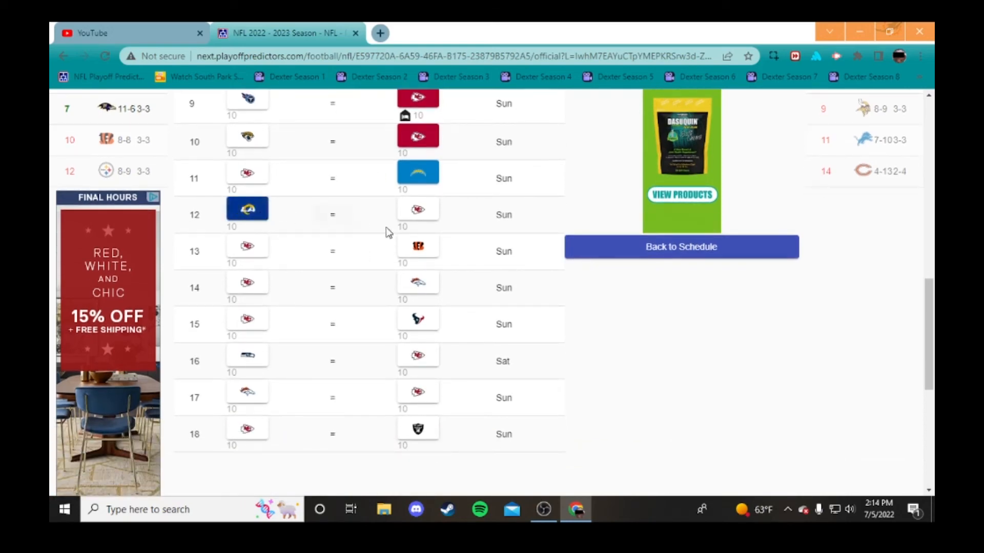
{"action": "mouse_move", "coordinate": [367, 237]}
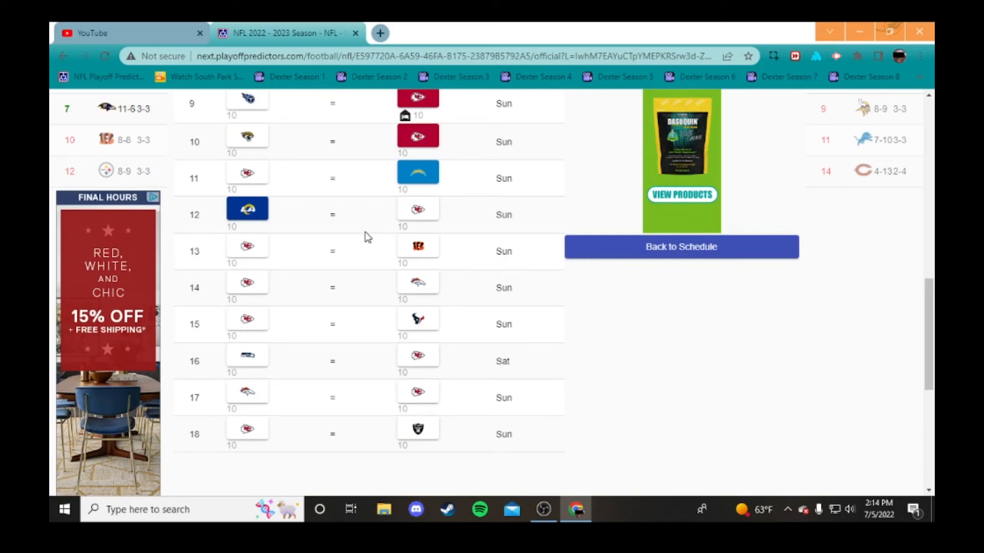
{"action": "mouse_move", "coordinate": [367, 257]}
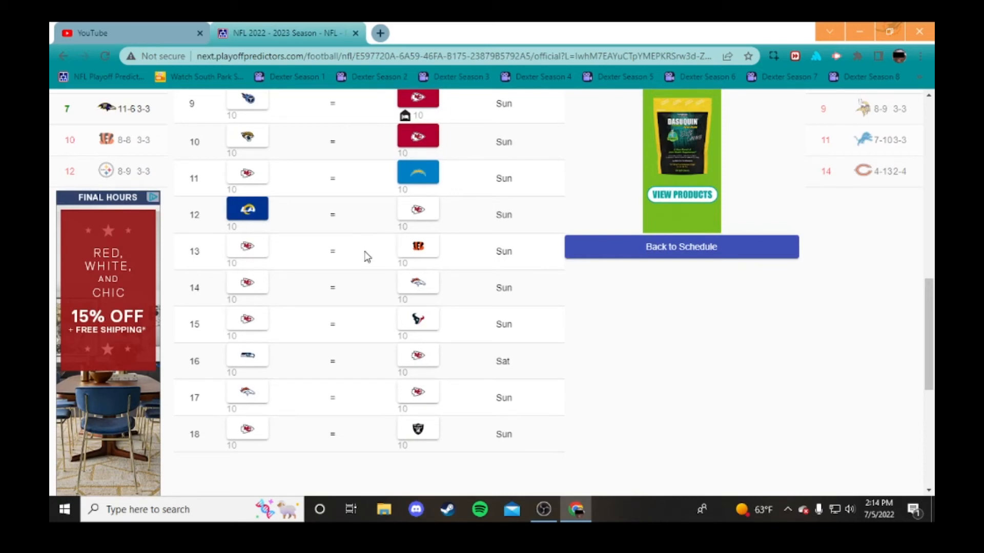
{"action": "left_click", "coordinate": [417, 245]}
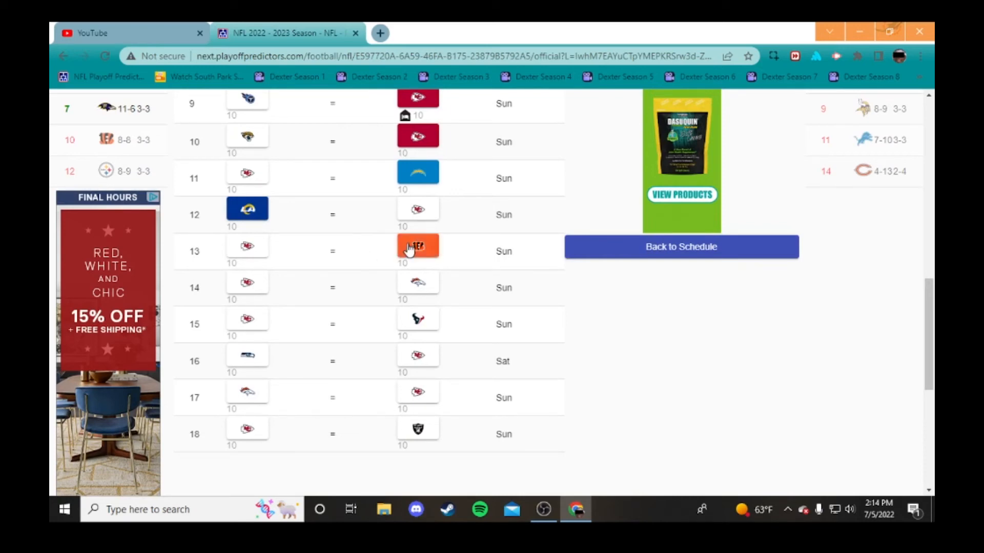
{"action": "left_click", "coordinate": [417, 245]}
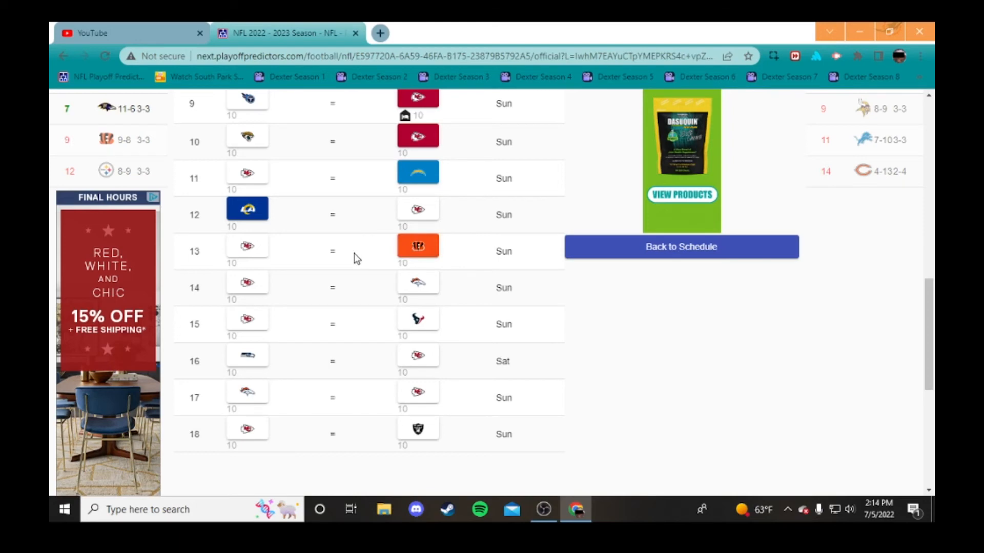
{"action": "mouse_move", "coordinate": [368, 287]}
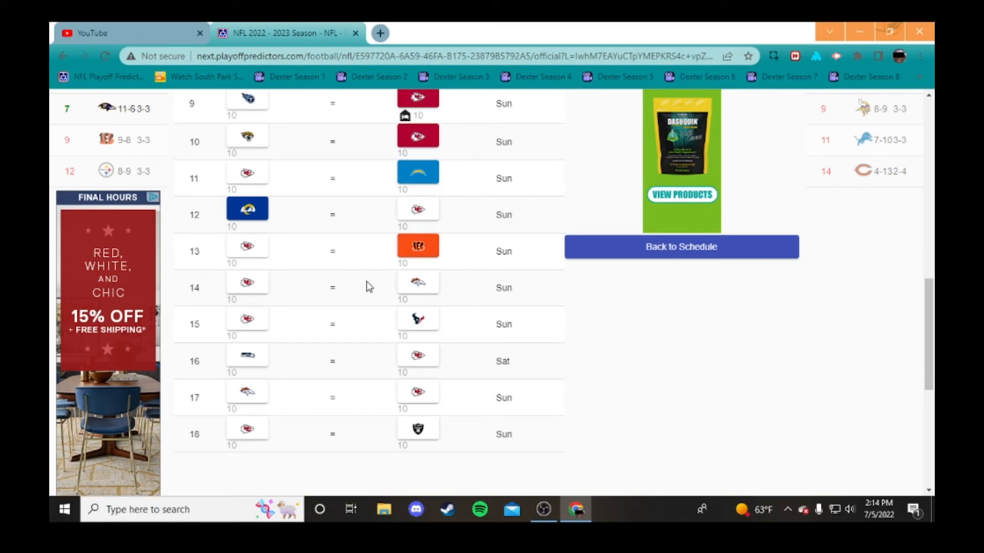
{"action": "left_click", "coordinate": [417, 281]}
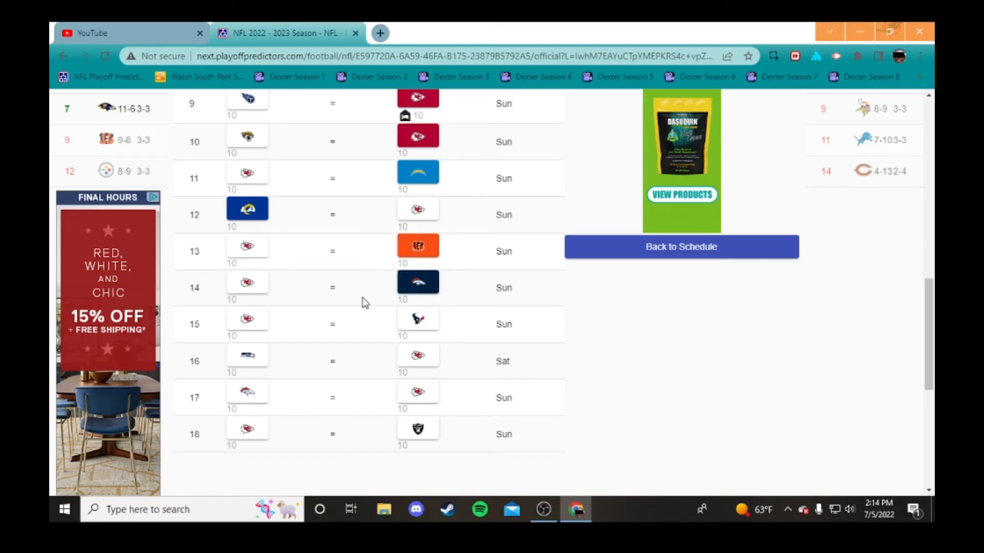
Pick the Chiefs to beat the Broncos in week 17.
{"action": "scroll", "scroll_direction": "down", "scroll_amount": 3}
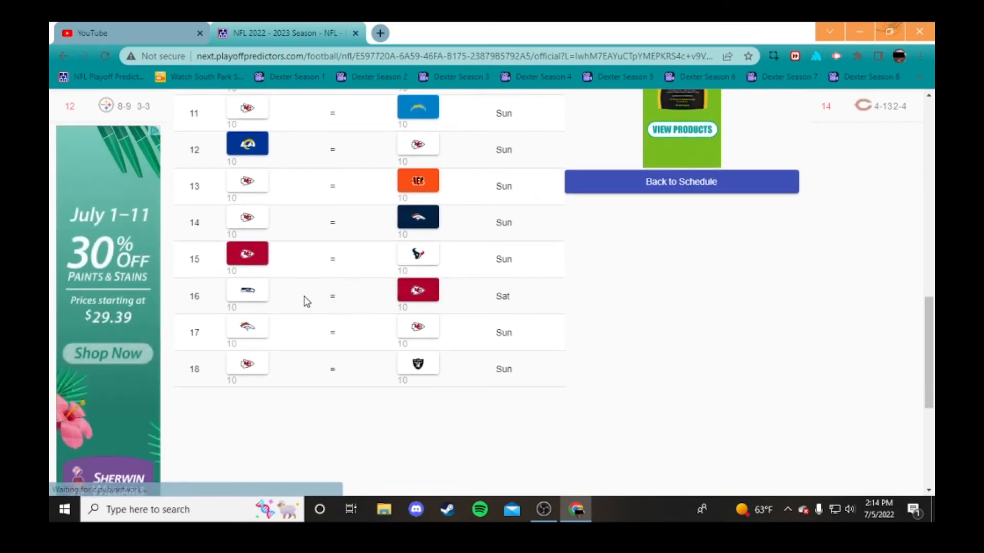
{"action": "left_click", "coordinate": [418, 326]}
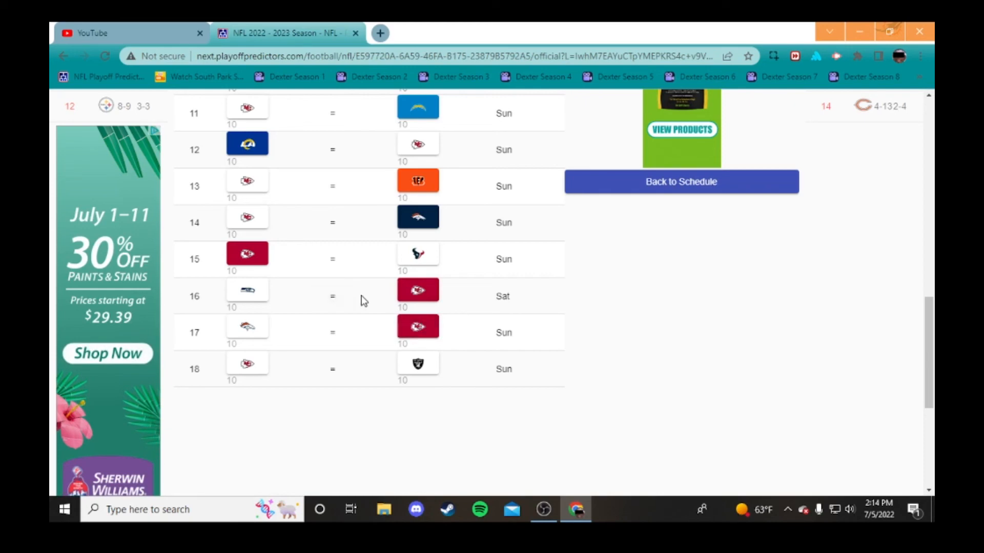
{"action": "scroll", "scroll_direction": "up", "scroll_amount": 3}
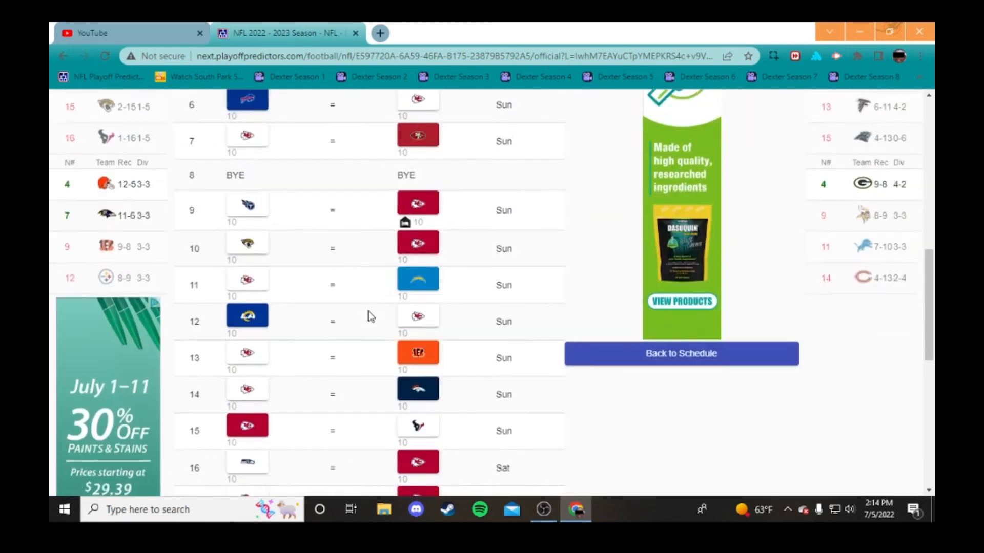
Scroll the Chiefs page to the season summary showing the 8-9 record and rank 12.
{"action": "scroll", "scroll_direction": "down", "scroll_amount": 3}
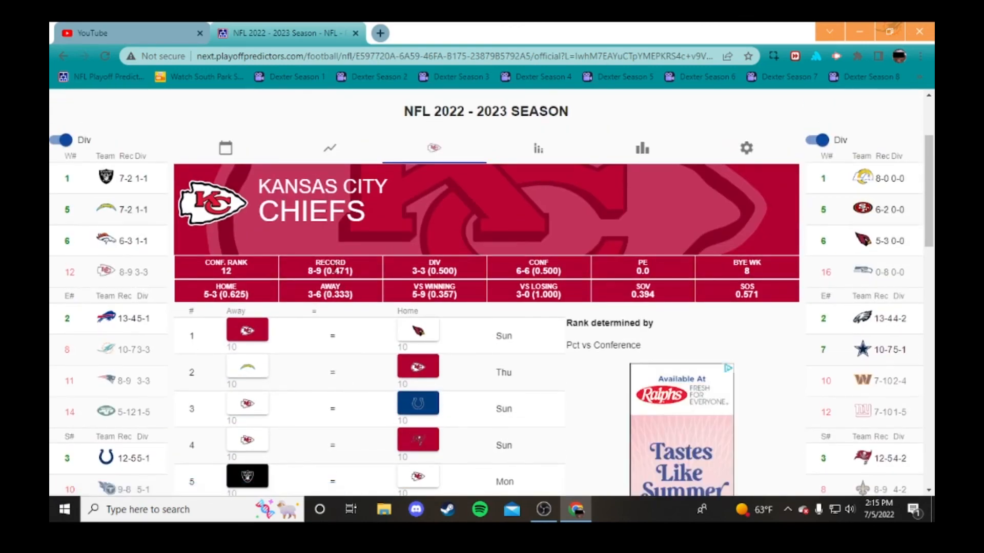
{"action": "mouse_move", "coordinate": [484, 267]}
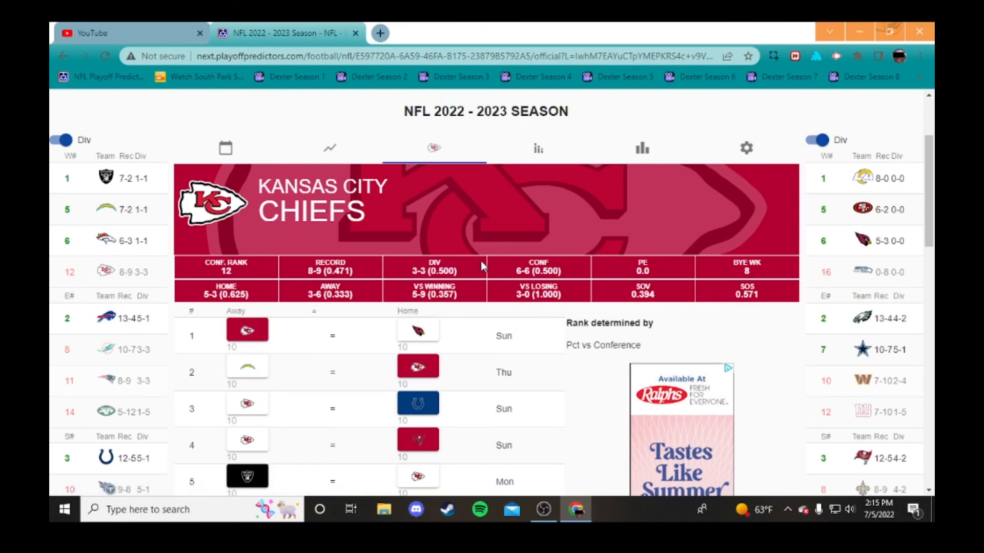
{"action": "mouse_move", "coordinate": [561, 493]}
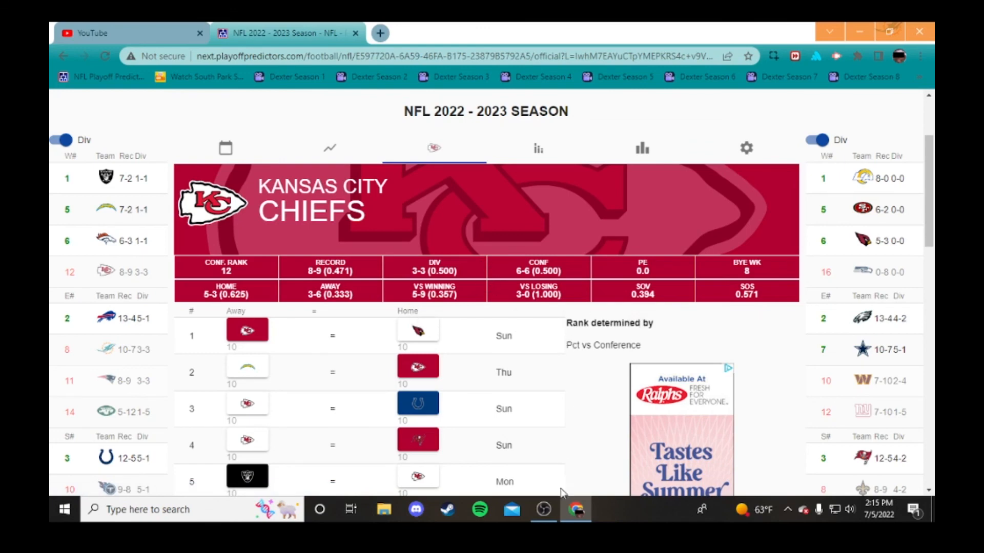